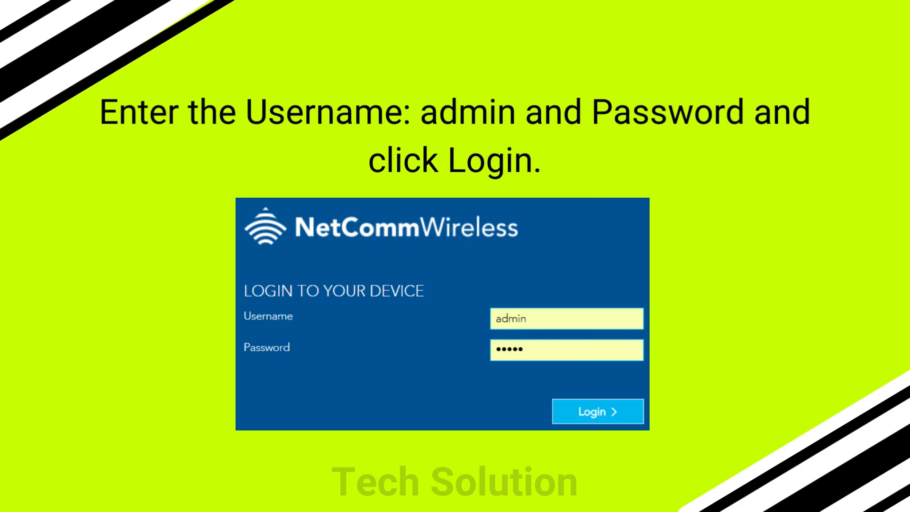
left_click(596, 411)
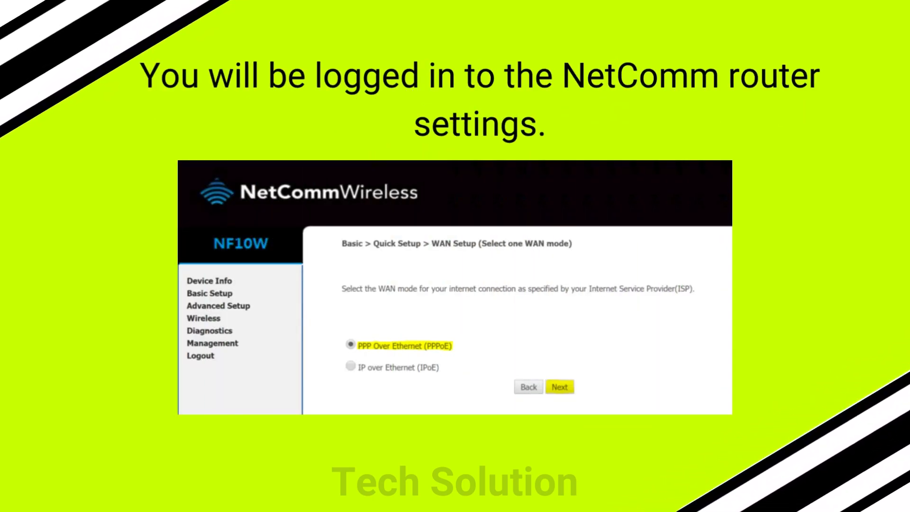